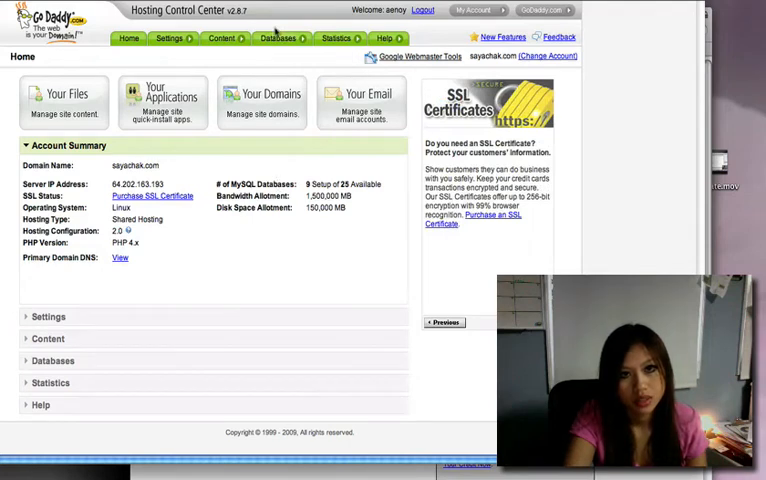
Step: Go to the MySQL databases page of the hosting account
left_click(280, 38)
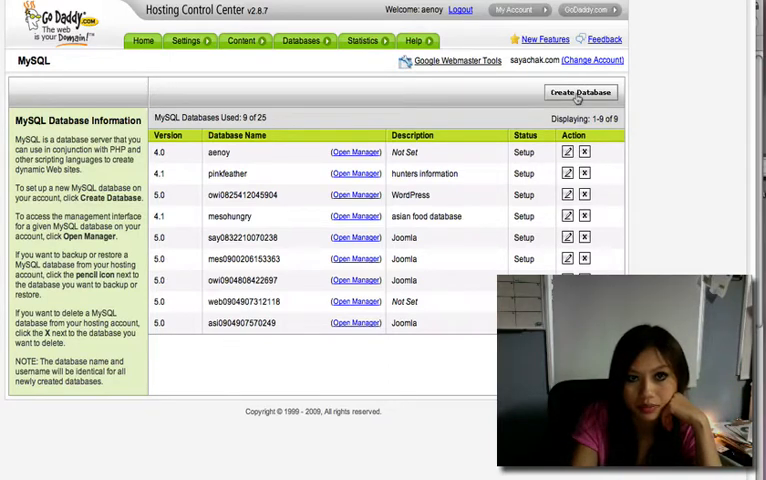
Step: Start a new MySQL database with description testdatabase and its user name and password
left_click(580, 92)
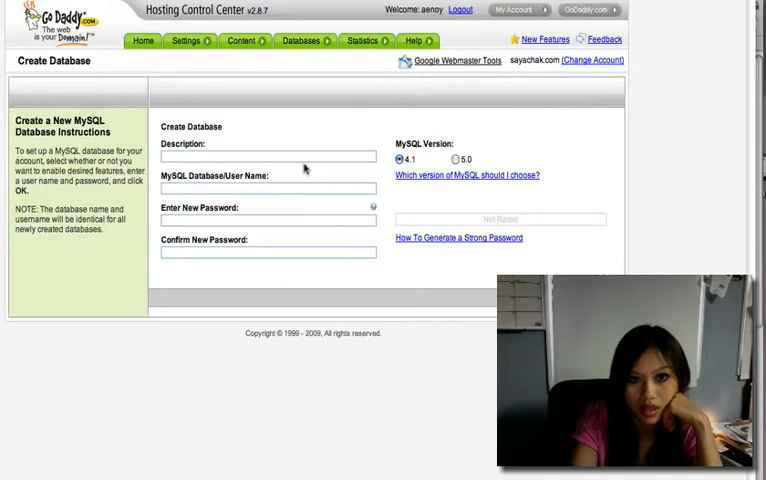
left_click(268, 156)
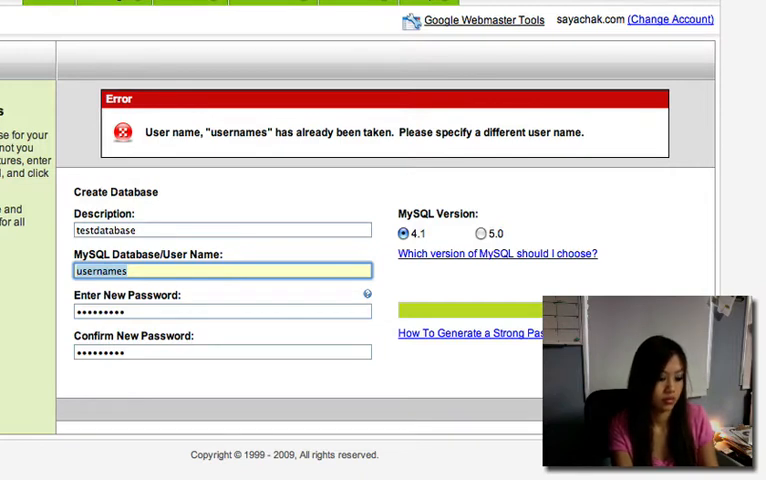
type("p")
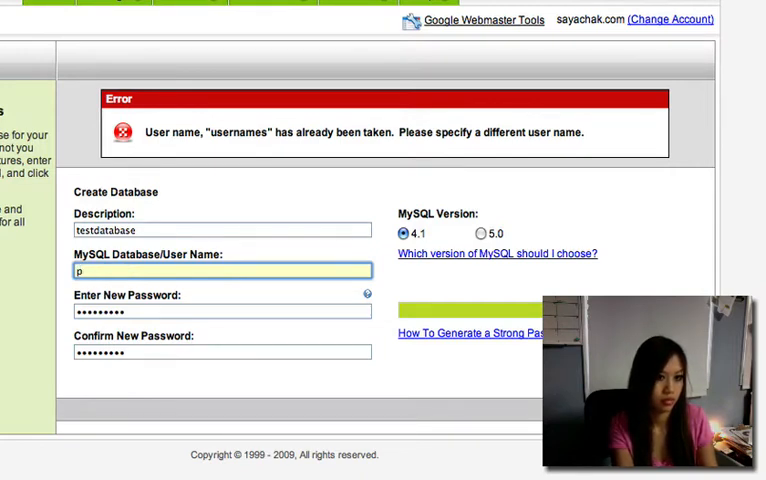
type("inkf")
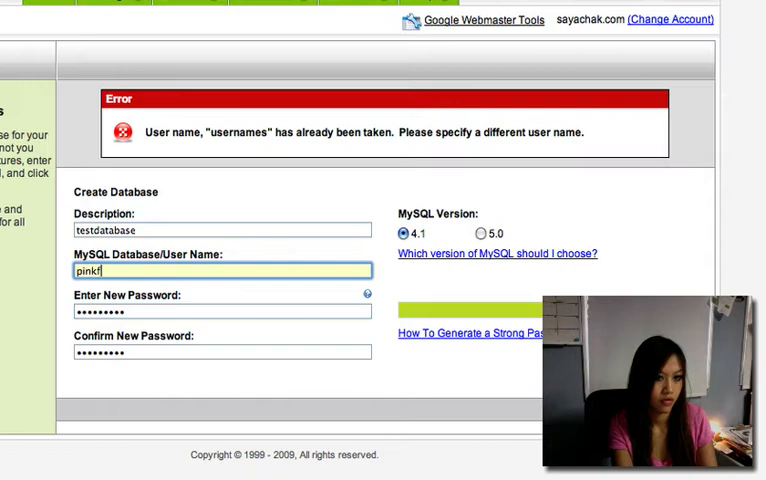
type("eather")
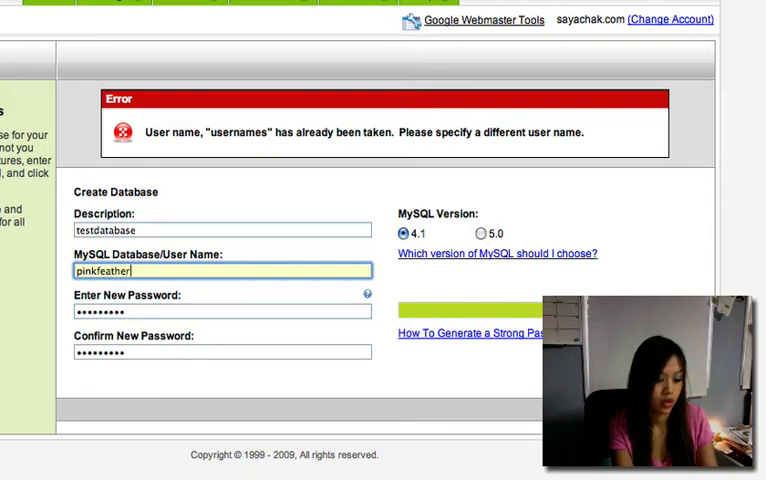
type("xxxx")
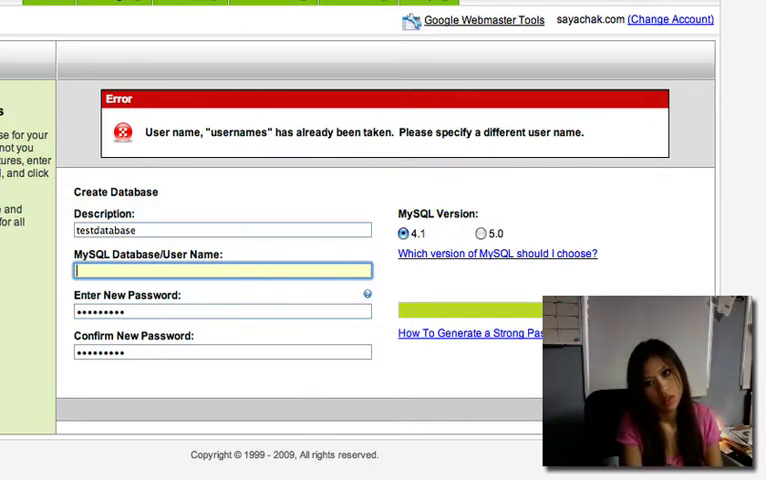
Step: Replace the already-taken user name with owimo2
type("o")
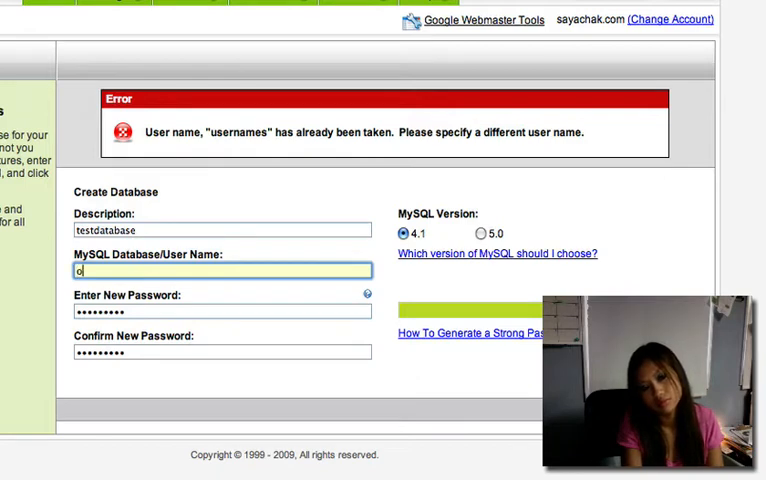
type("wim")
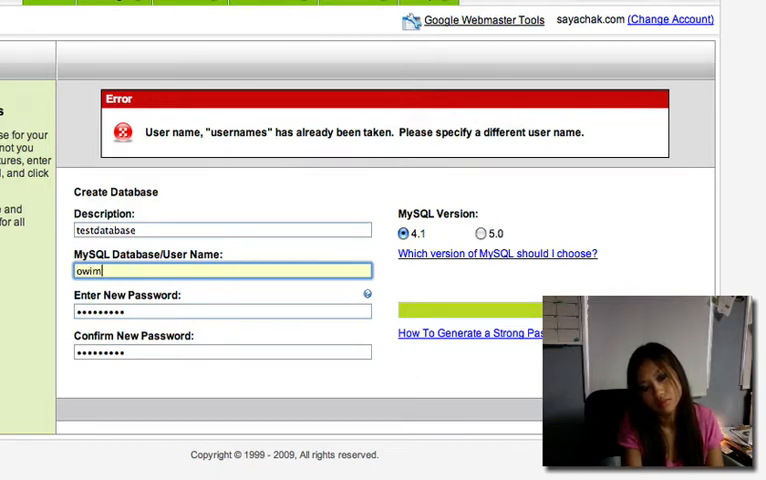
type("o2")
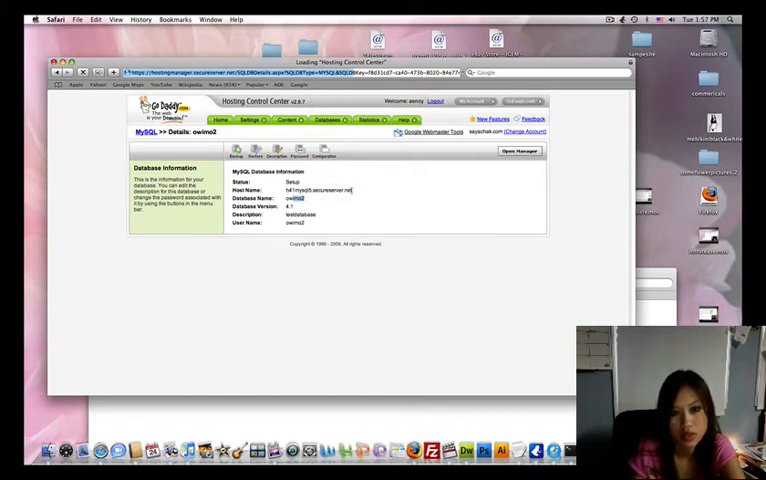
Step: Return to the MySQL databases list, now including testdatabase under owimo2
double_click(316, 192)
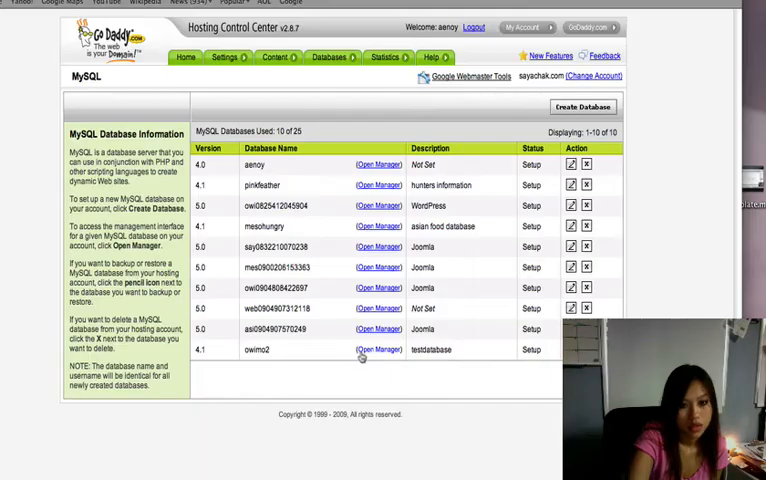
mouse_move(376, 368)
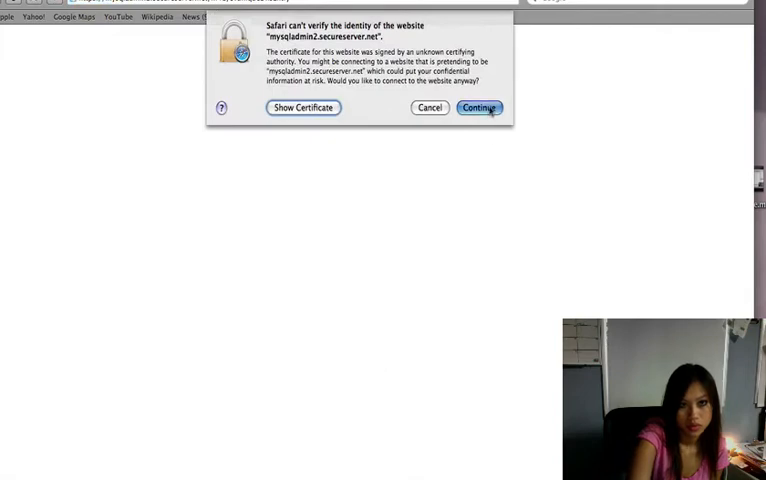
Step: Pass the certificate warning and log into phpMyAdmin as owimo2
left_click(478, 108)
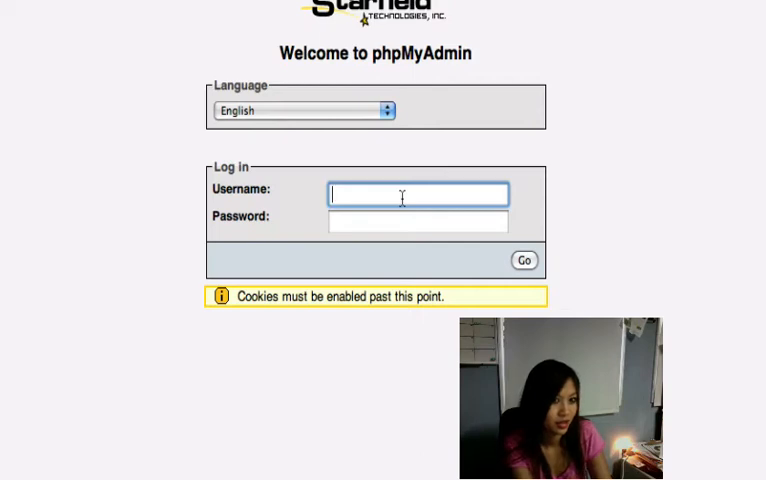
type("owimo2")
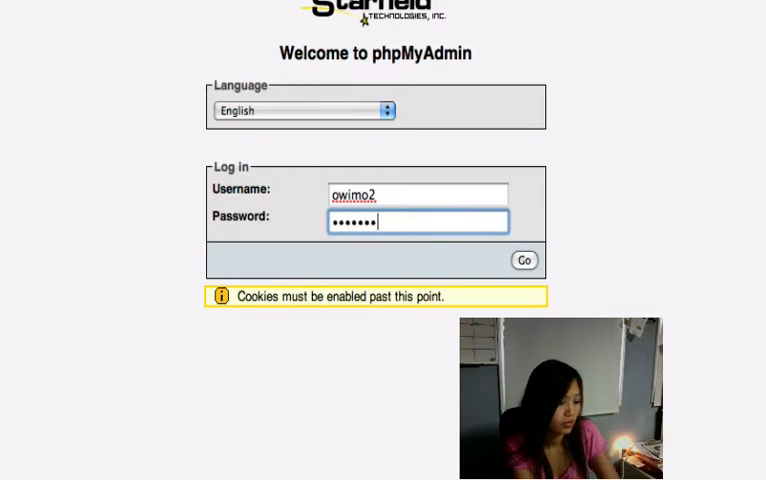
left_click(524, 260)
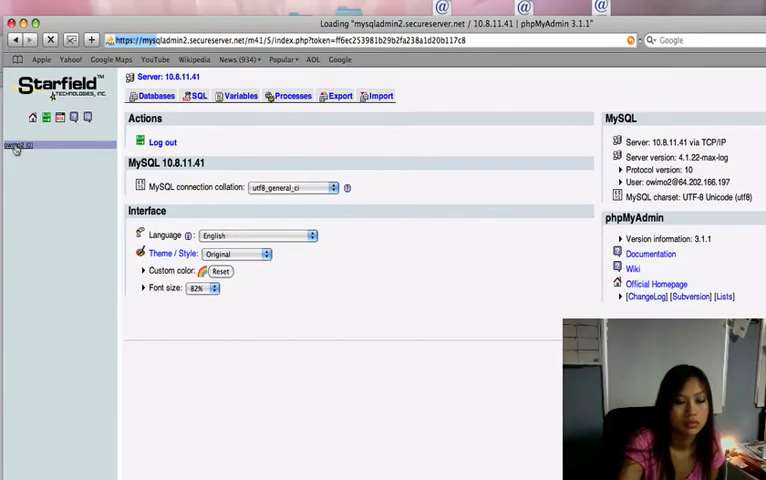
Step: In the owimo2 database, start a new table named address with 4 fields
left_click(16, 146)
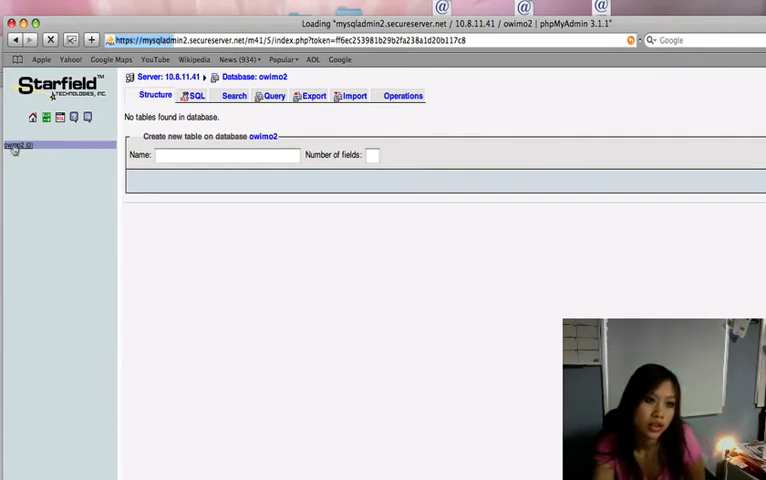
left_click(226, 156)
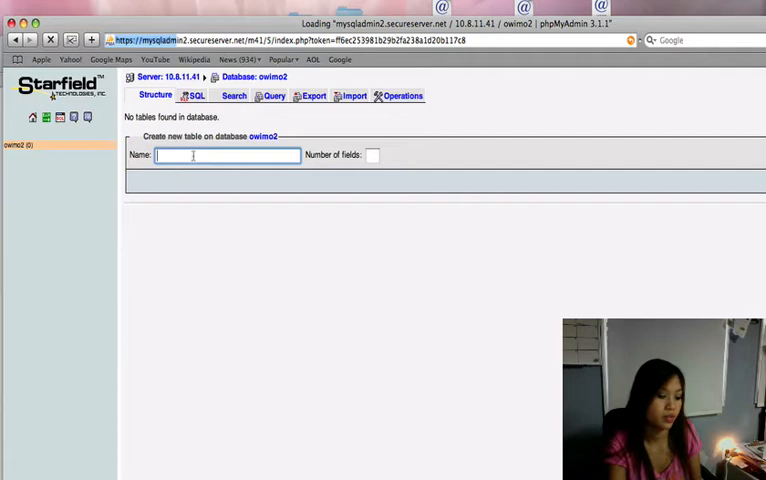
type("tab")
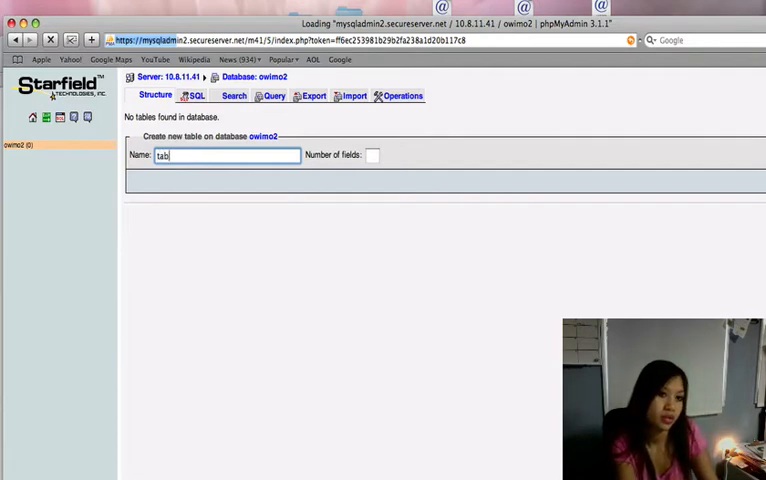
type("le")
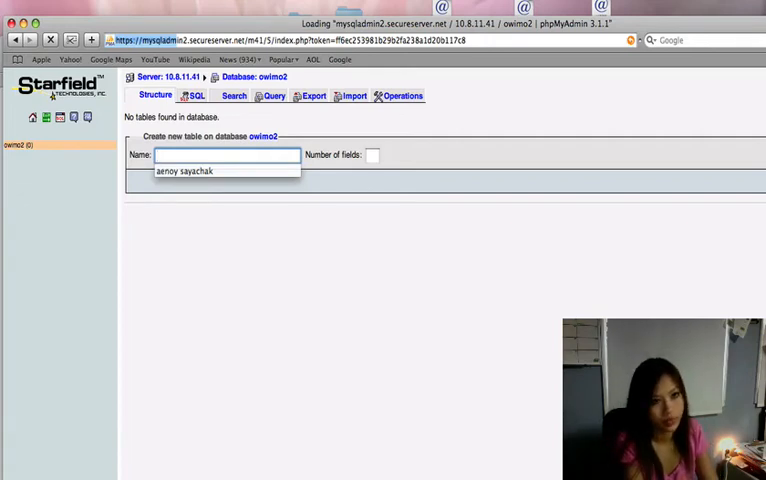
type("address")
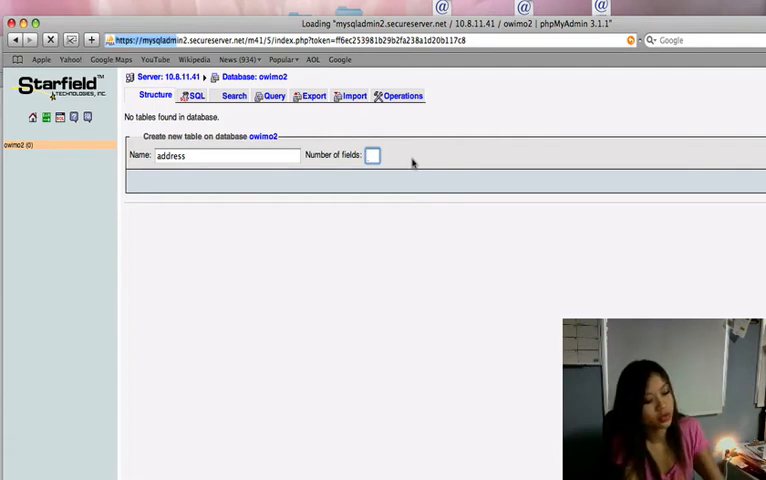
type("4")
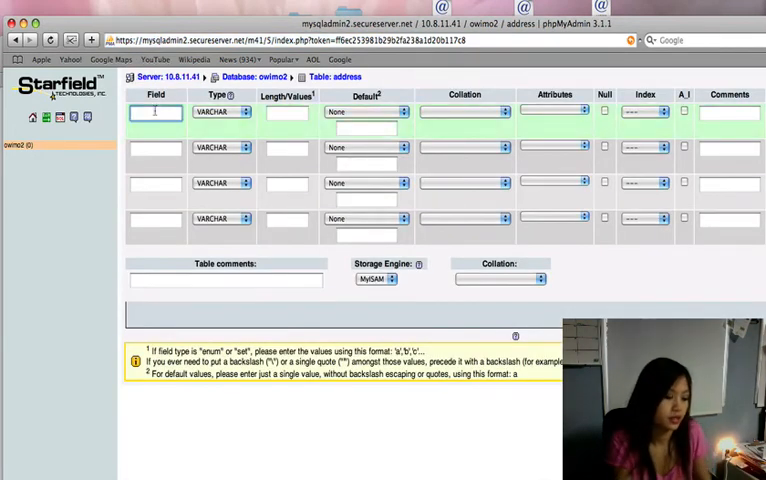
Step: Name the fields id, firstname, lastname and email
type("id")
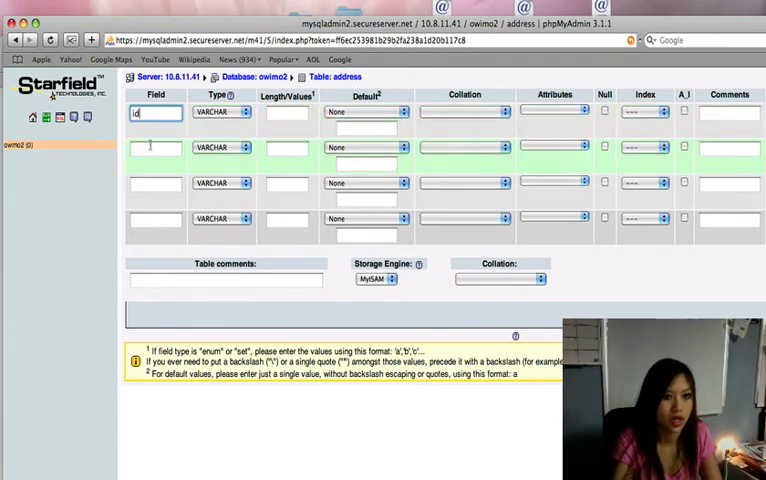
left_click(154, 148)
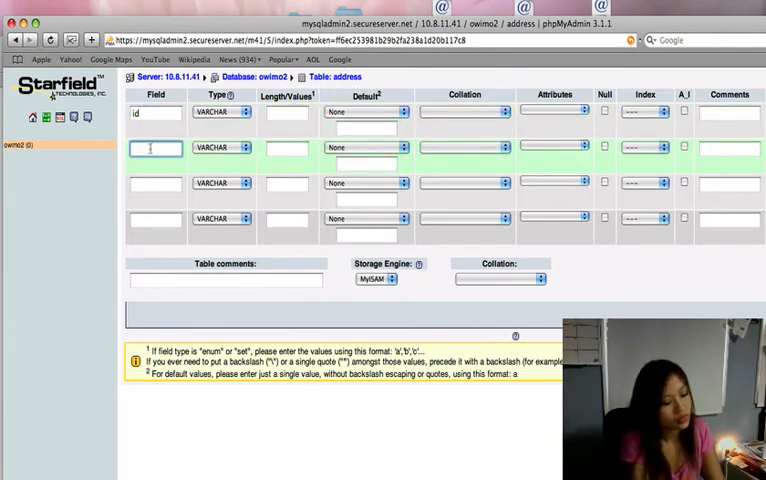
type("firstname")
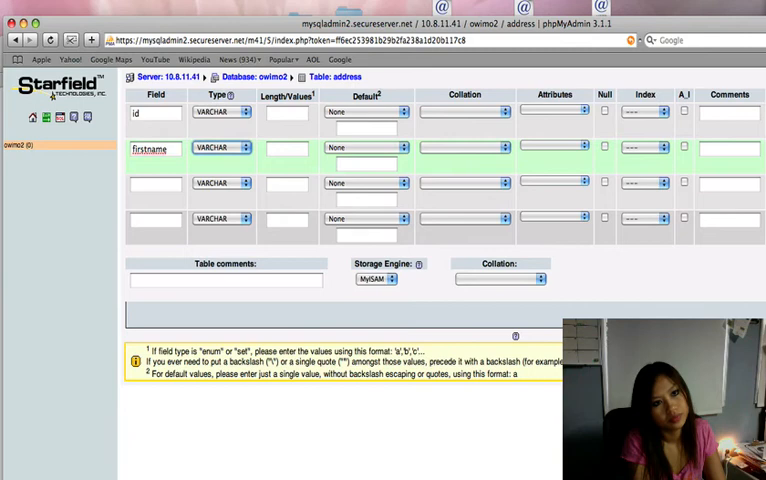
left_click(154, 184)
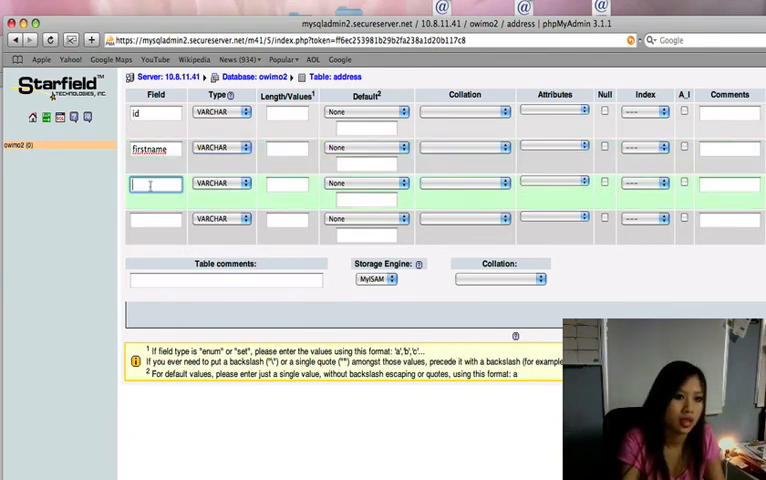
type("lastname")
left_click(156, 220)
type("email")
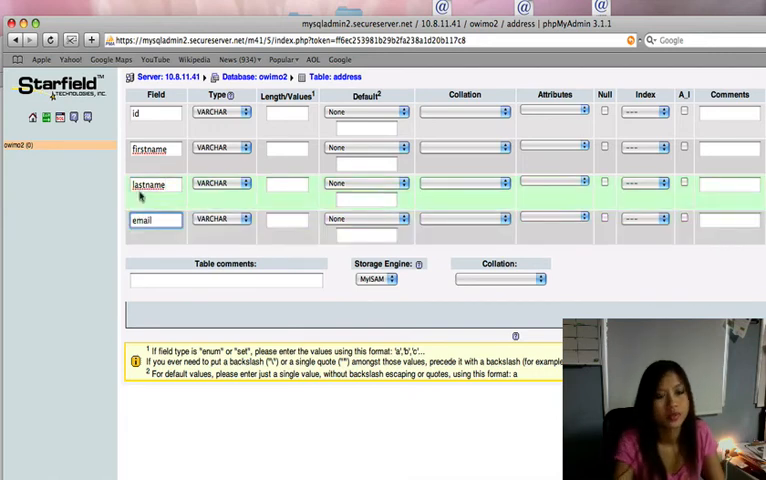
Step: Make id a UNIQUE INT and give the name fields VARCHAR length 20
left_click(220, 112)
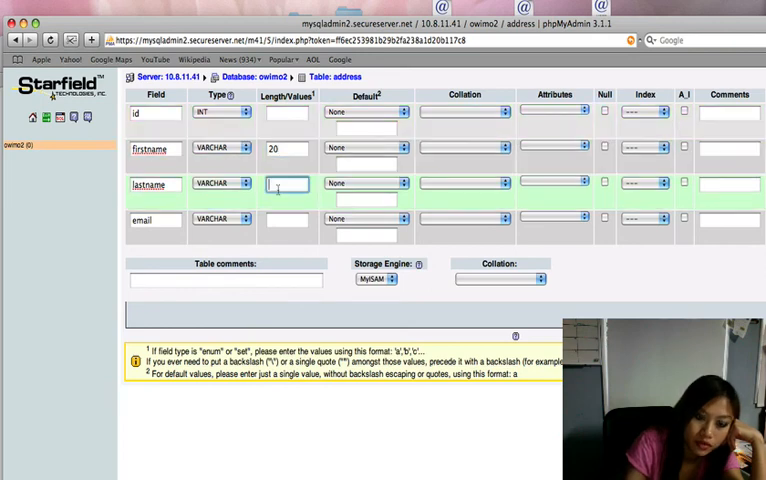
type("20")
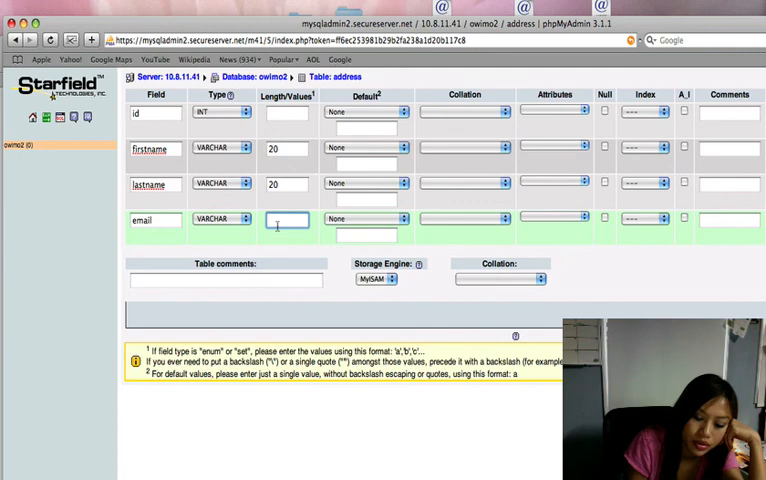
type("20")
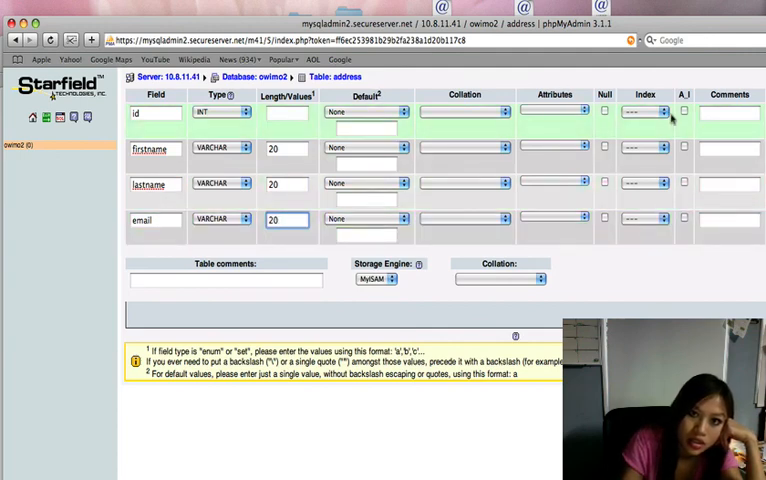
left_click(648, 112)
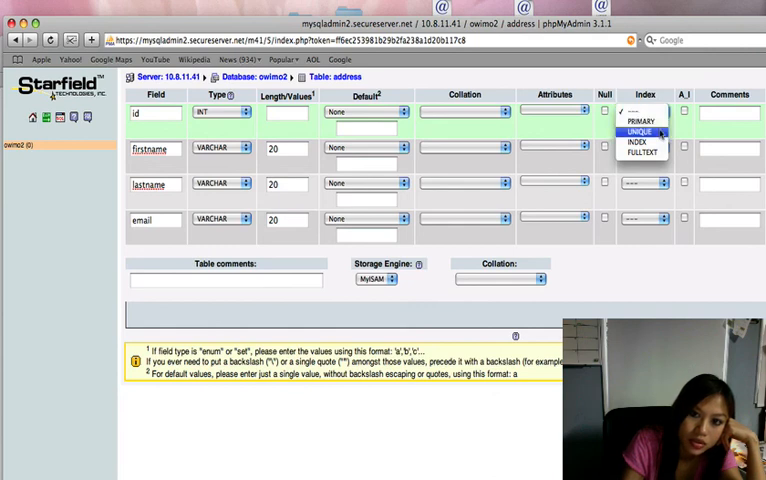
left_click(640, 130)
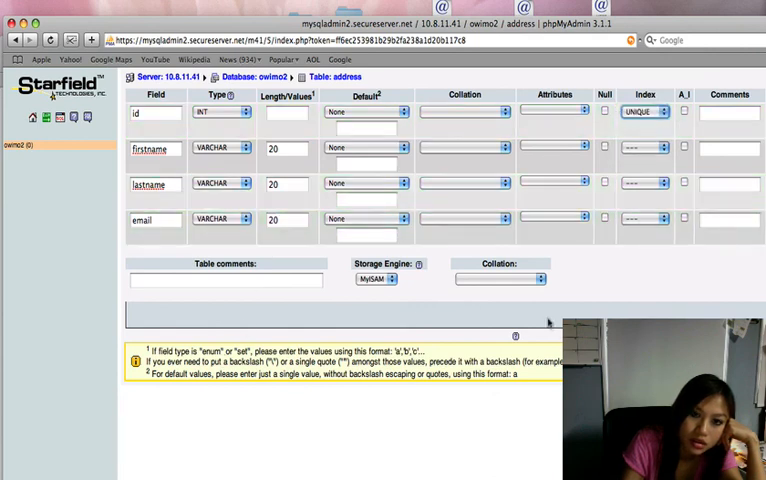